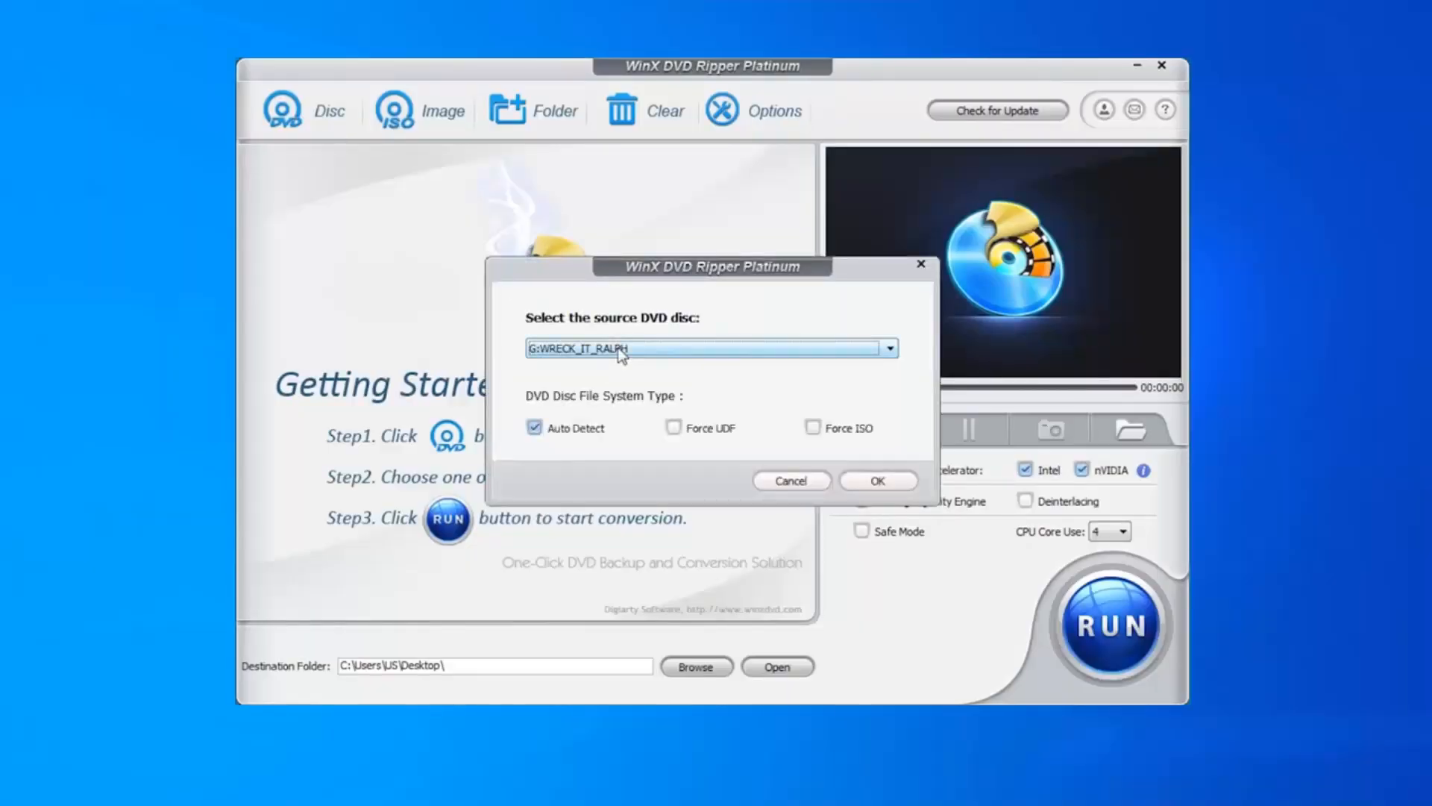
Load the DVD's titles and pick MP4 Video from the General Profiles
{"action": "left_click", "coordinate": [876, 480]}
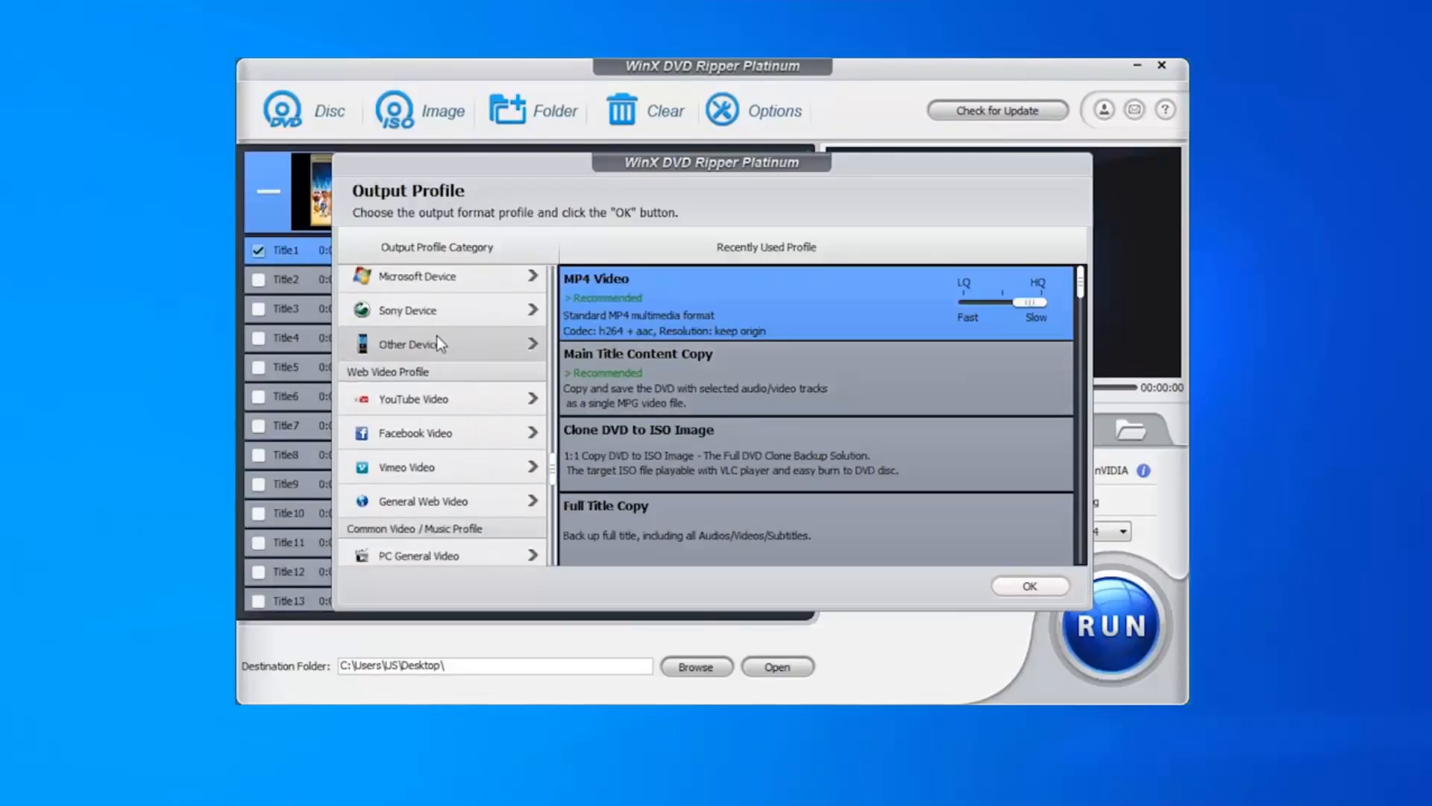
{"action": "left_click", "coordinate": [416, 316]}
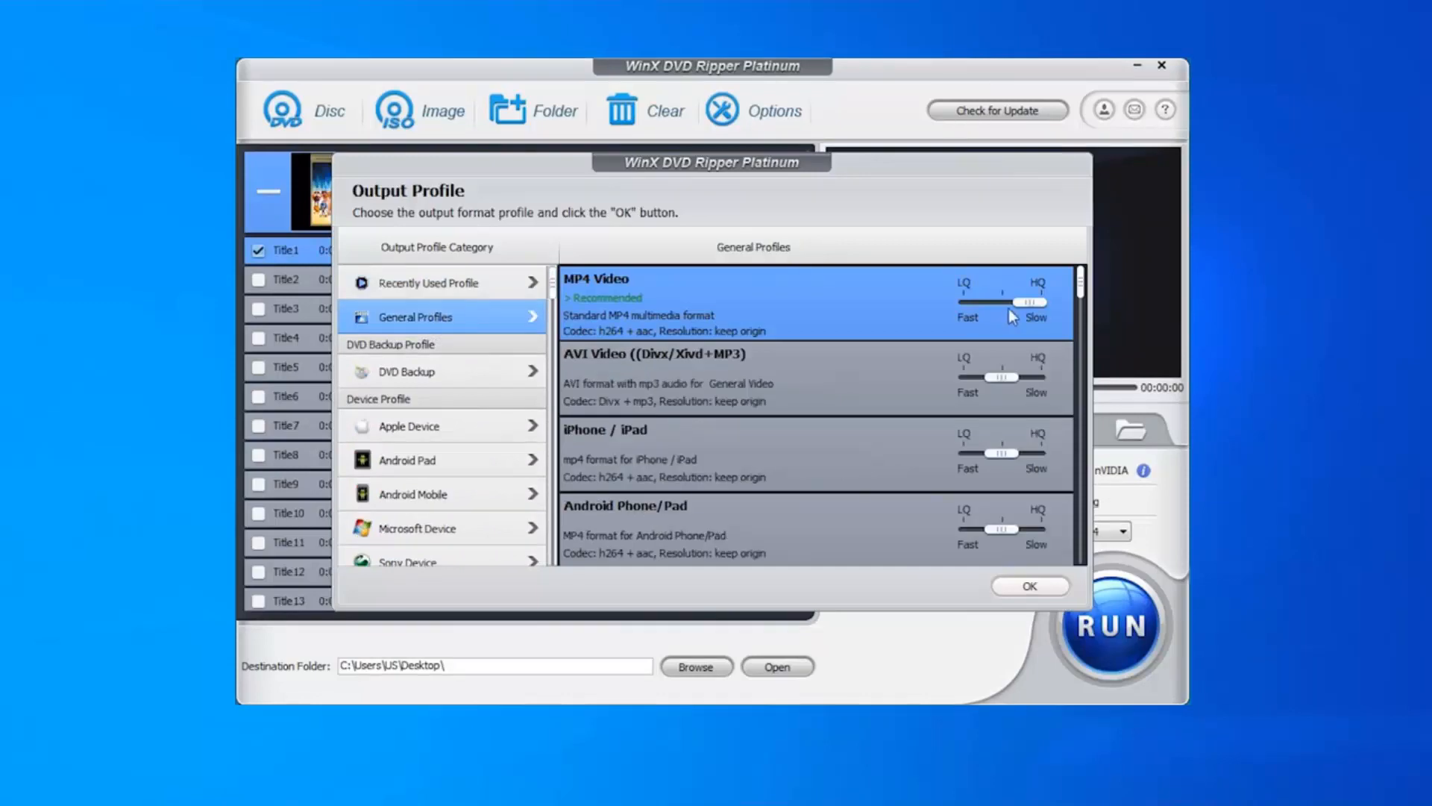
{"action": "left_click", "coordinate": [1029, 586]}
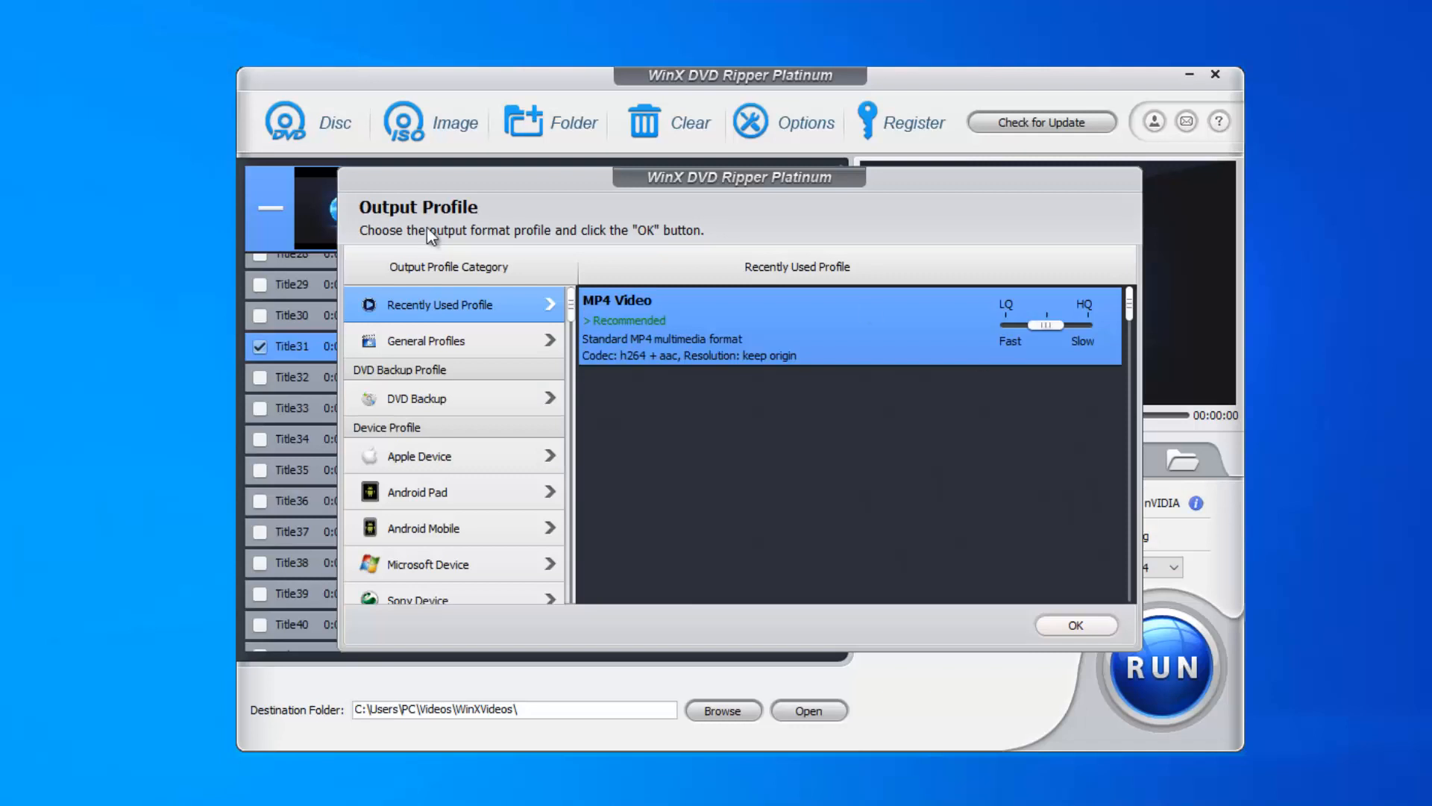
Browse DVD Backup profiles, then confirm so Title31 outputs MP4 Video as UP.ISO.mp4
{"action": "left_click", "coordinate": [416, 399]}
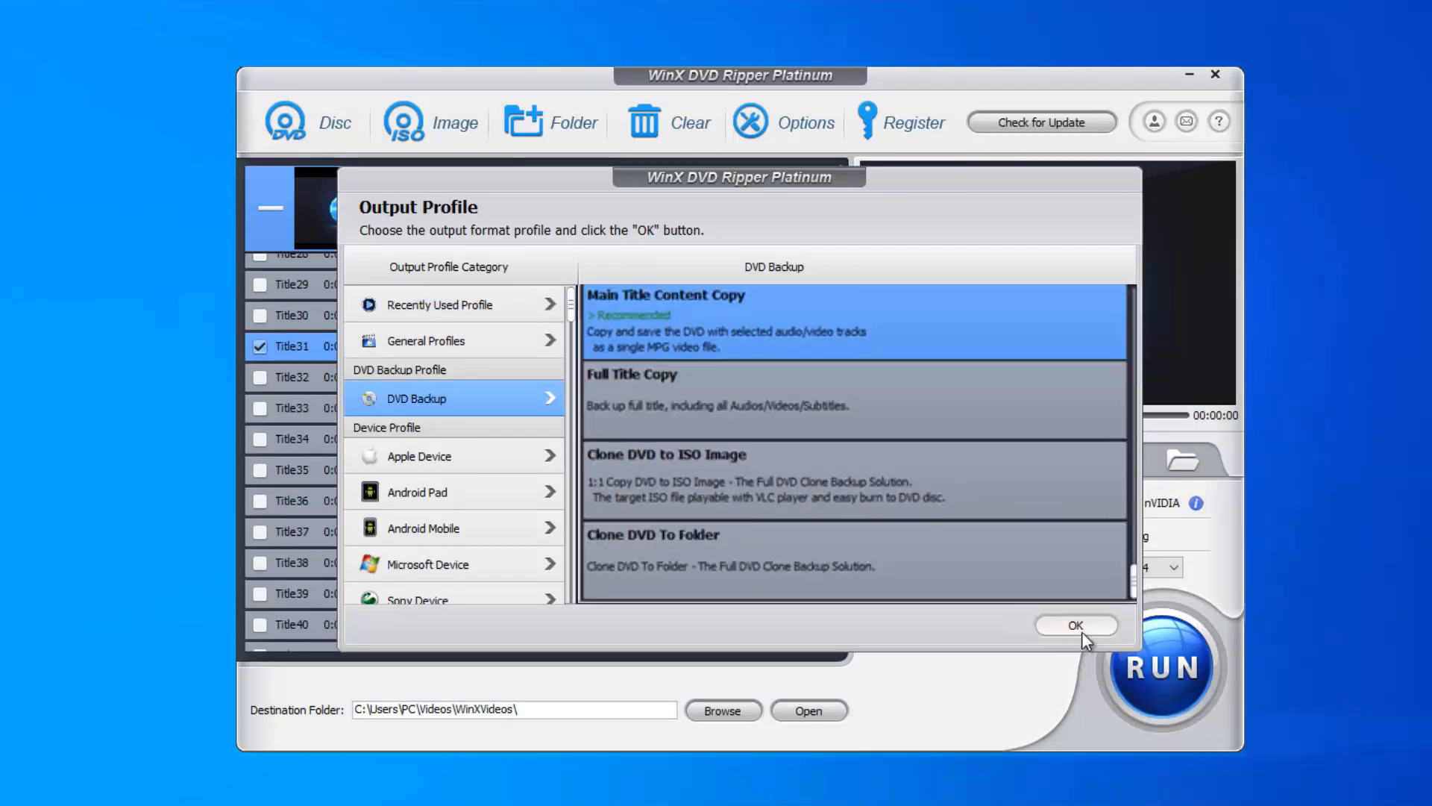
{"action": "left_click", "coordinate": [1075, 625]}
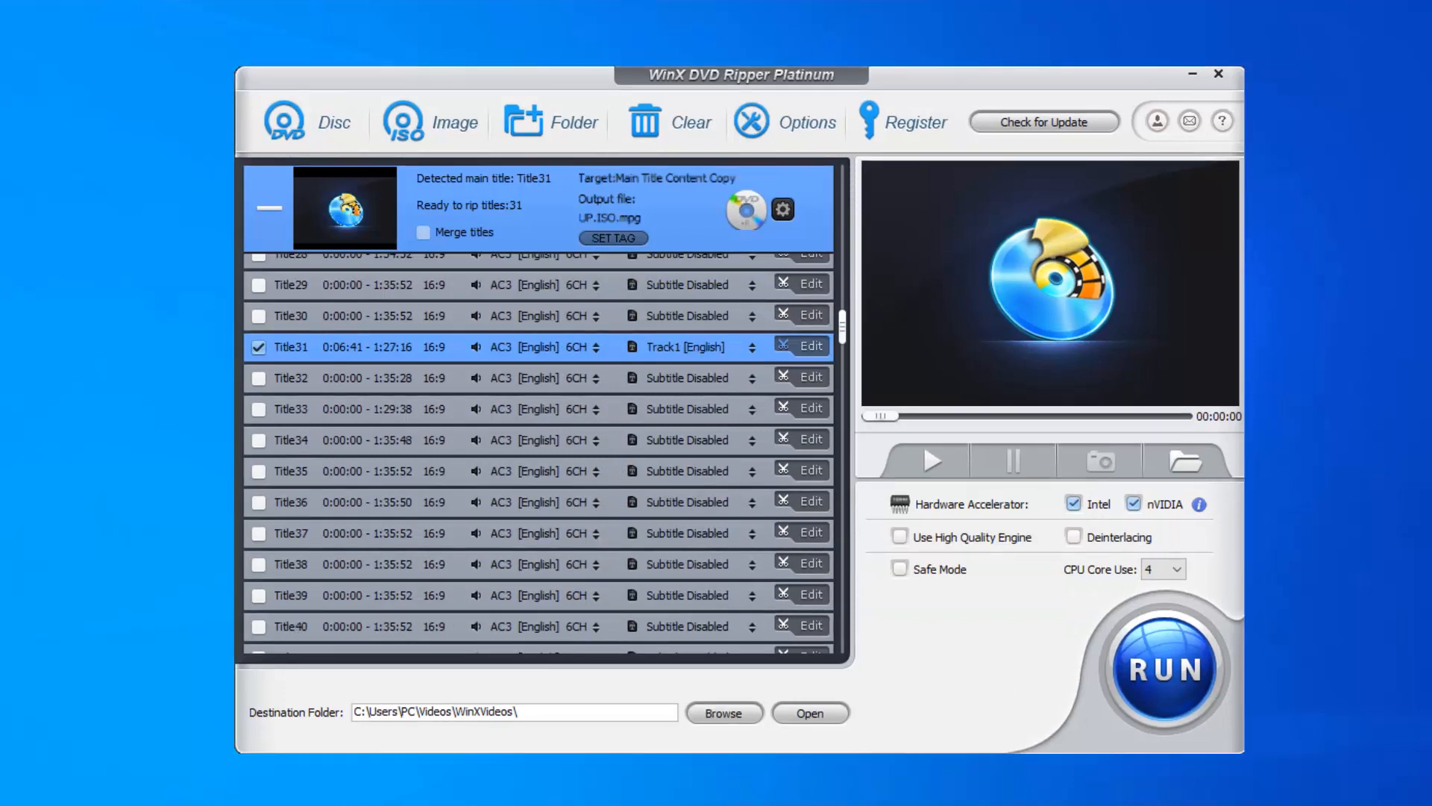
{"action": "left_click", "coordinate": [1163, 667]}
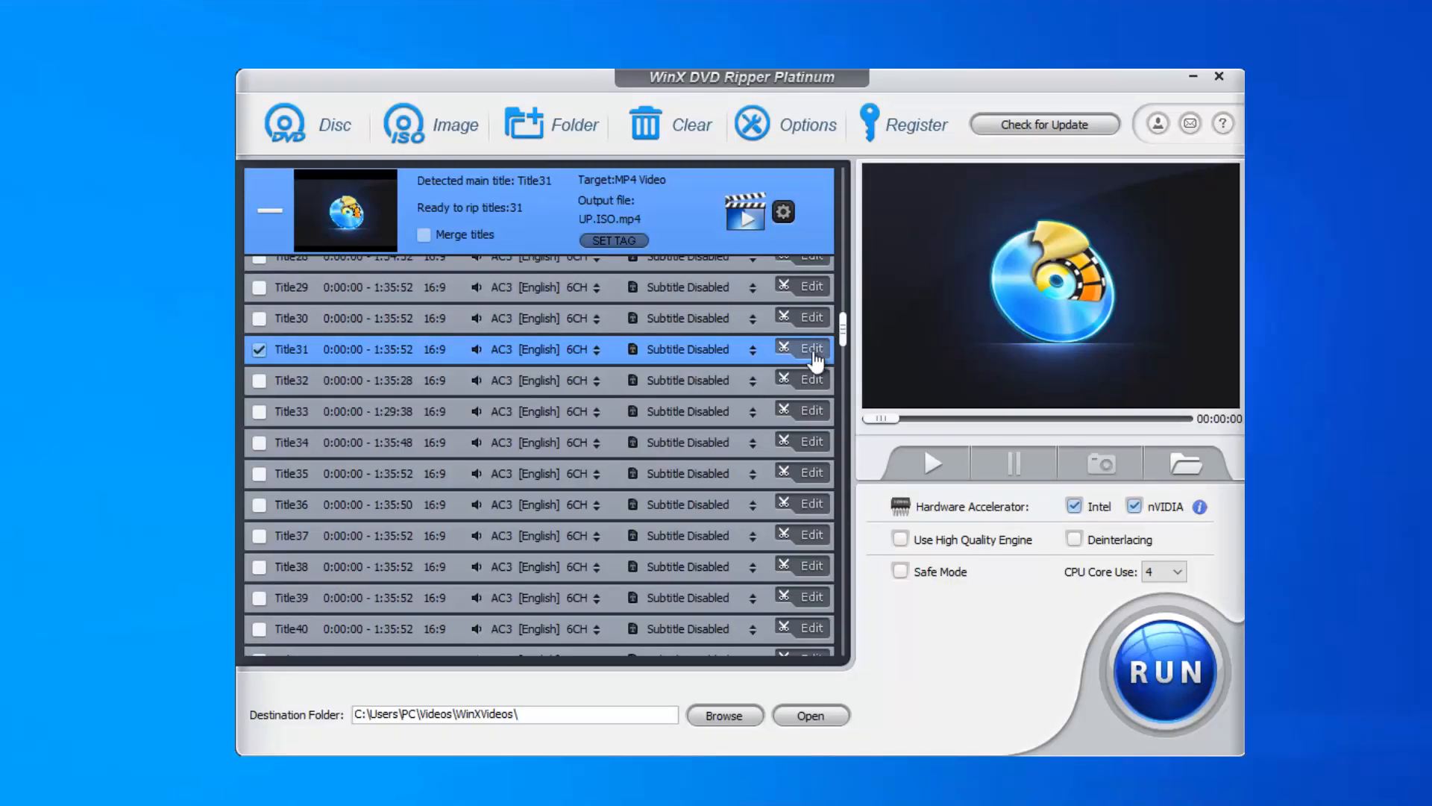
{"action": "mouse_move", "coordinate": [814, 359]}
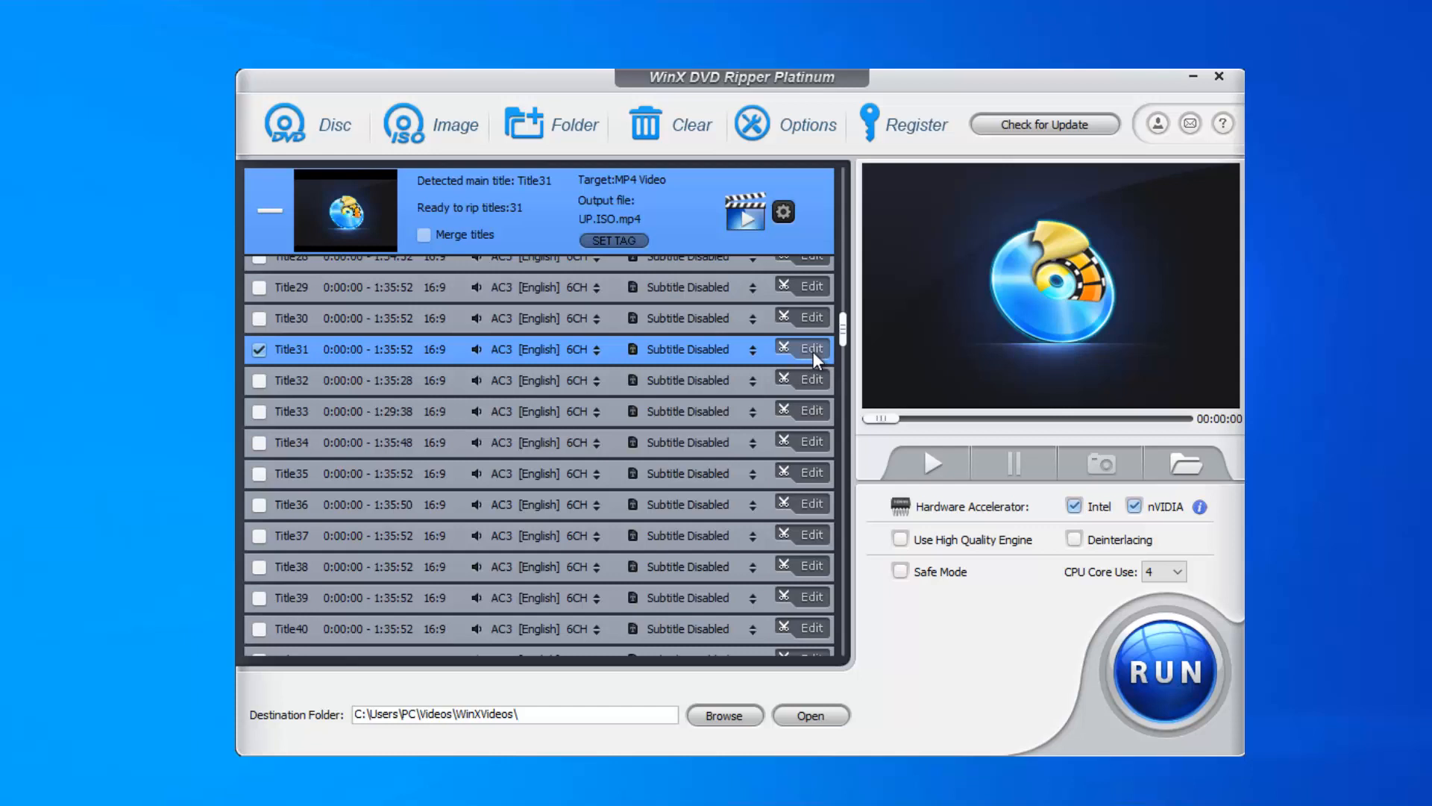
In Title31's editor, review subtitles, enable letterbox crop at 626×430, then view trim 00:08:16–01:35:52
{"action": "left_click", "coordinate": [810, 349]}
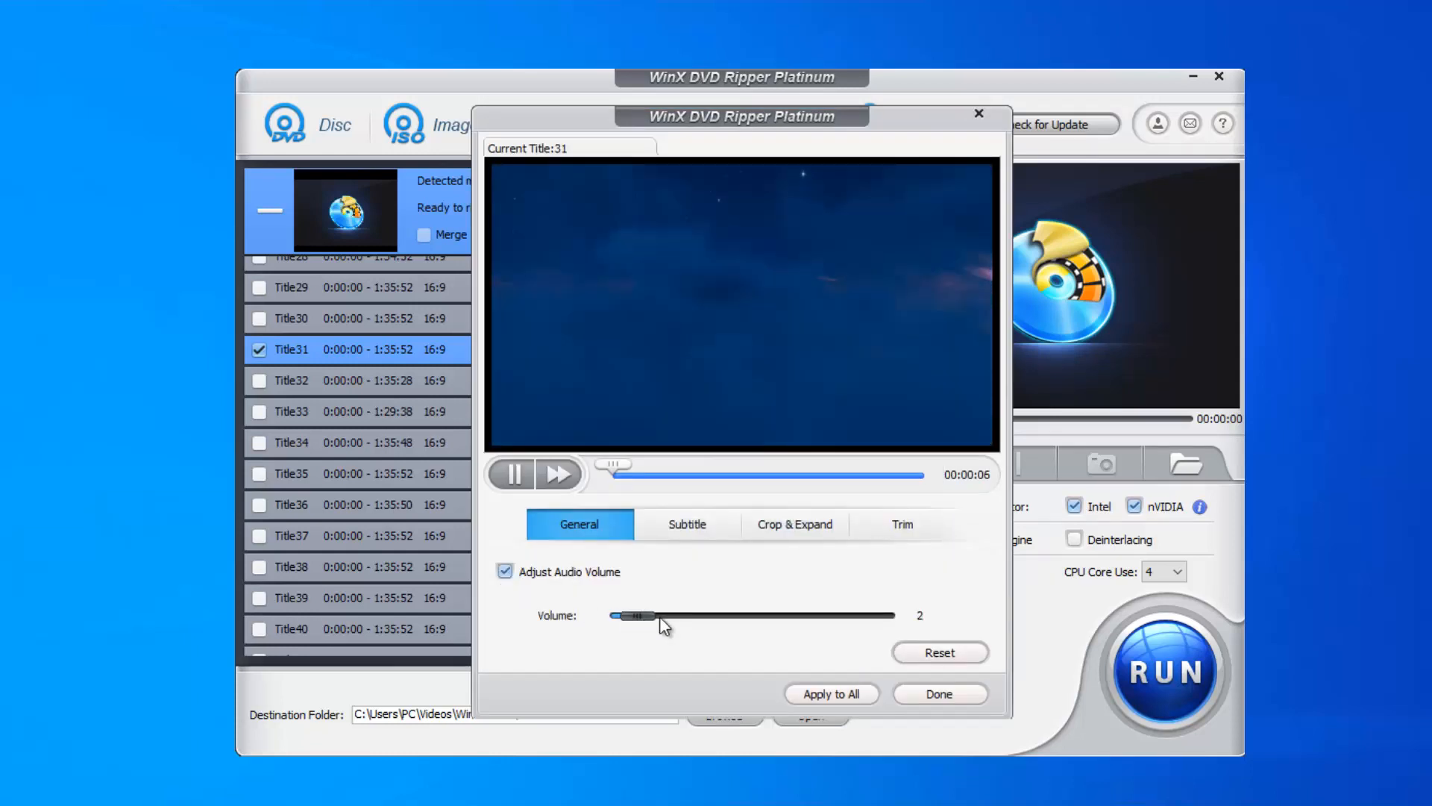
{"action": "left_click", "coordinate": [687, 524]}
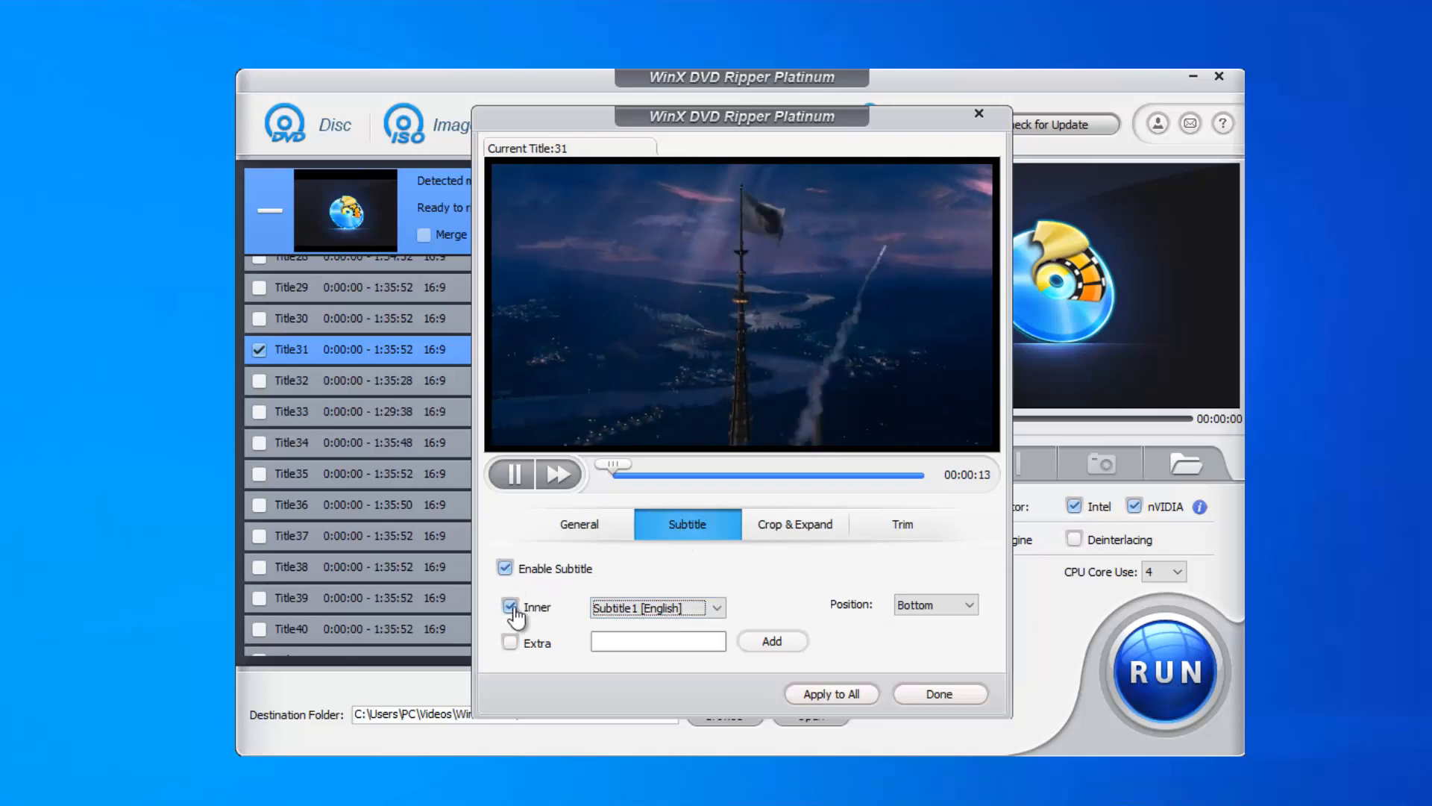
{"action": "left_click", "coordinate": [794, 523]}
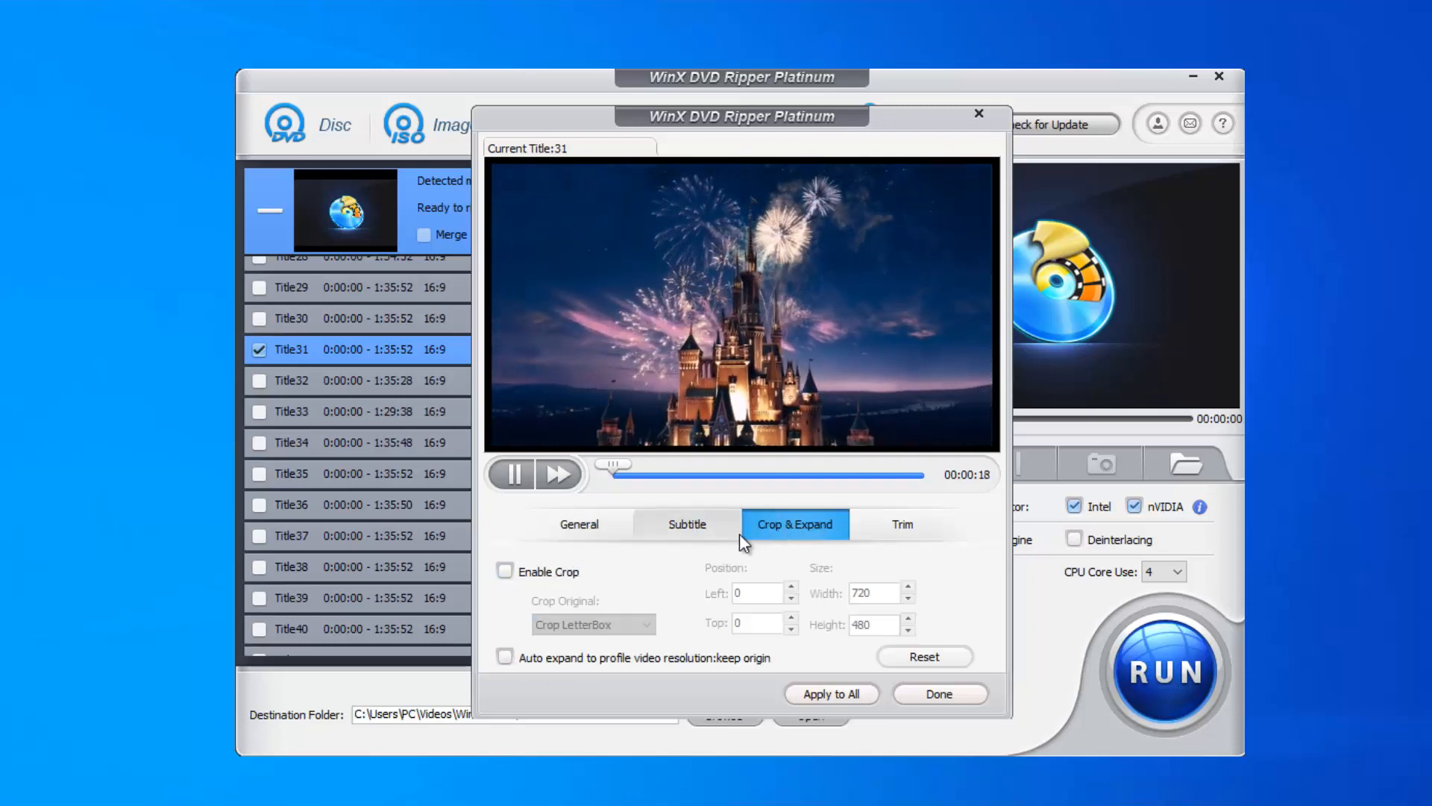
{"action": "left_click", "coordinate": [504, 571]}
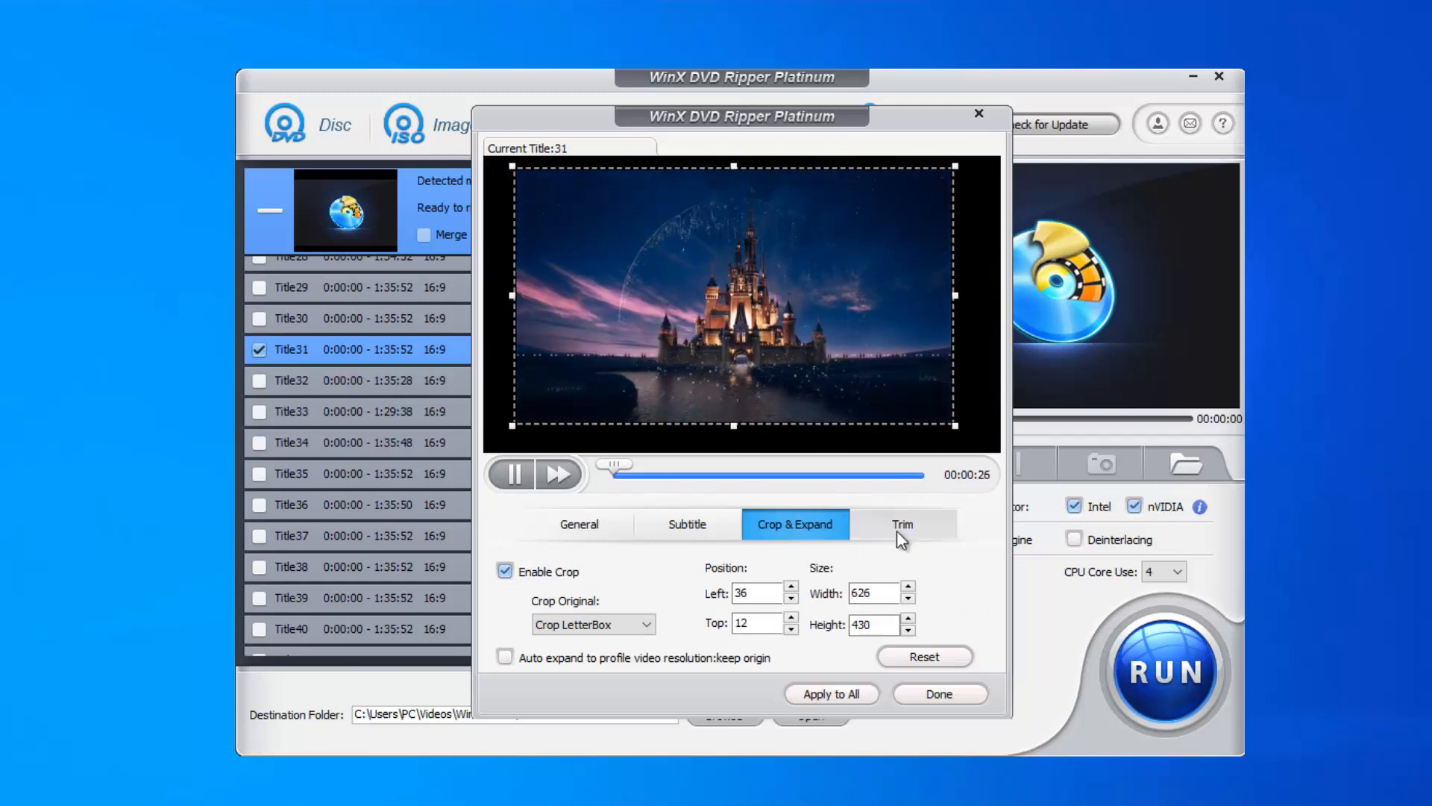
{"action": "left_click", "coordinate": [901, 524]}
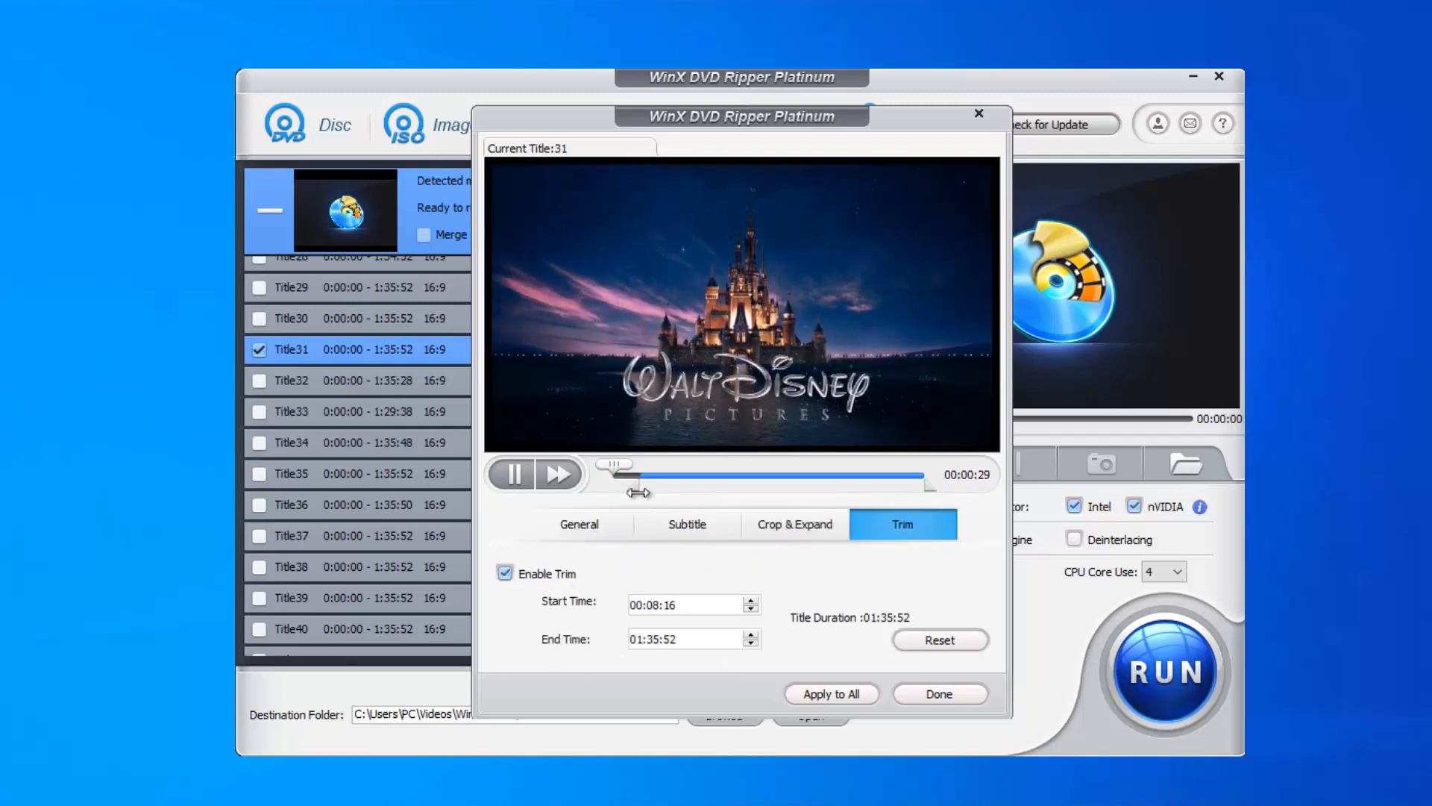